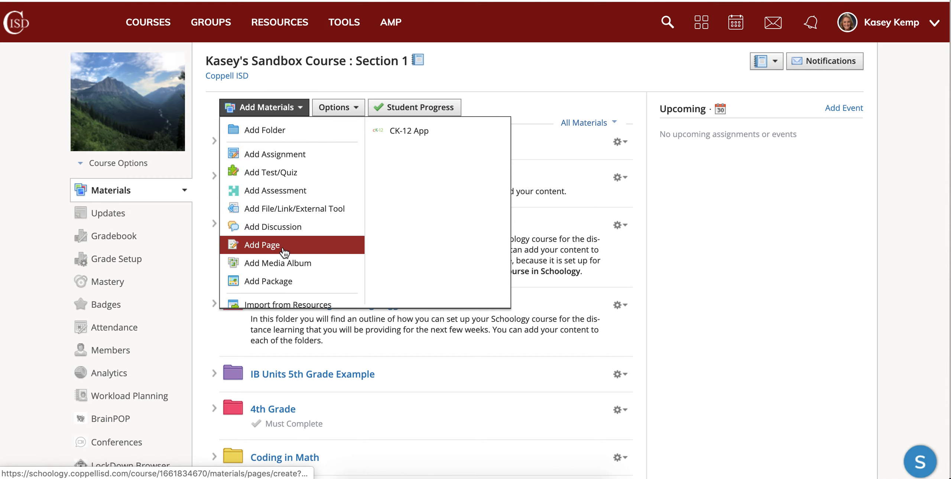
Step: Start a new course page via Add Materials and title it Flipgrid
click(262, 244)
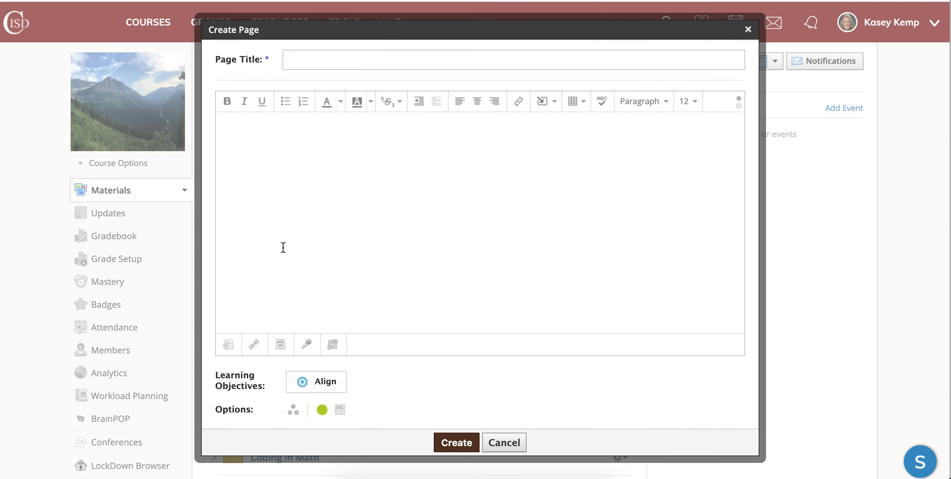
text(Flig)
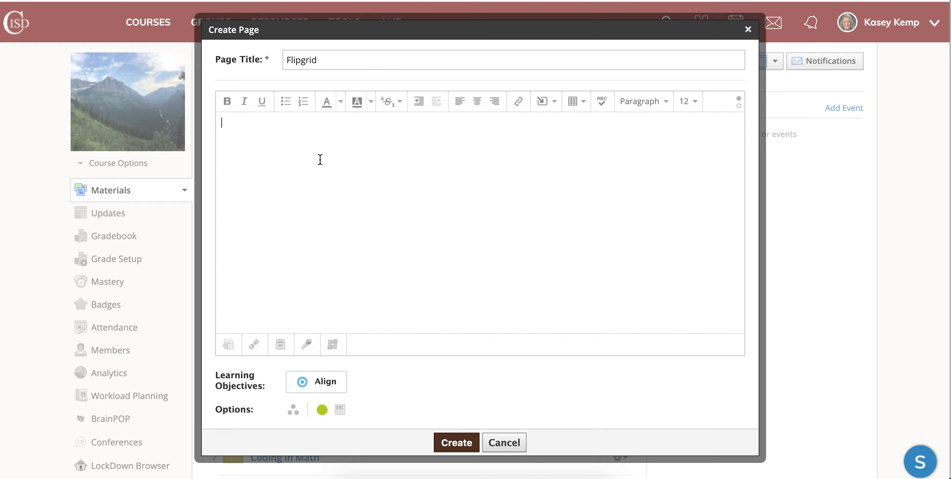
mouse_move(738, 101)
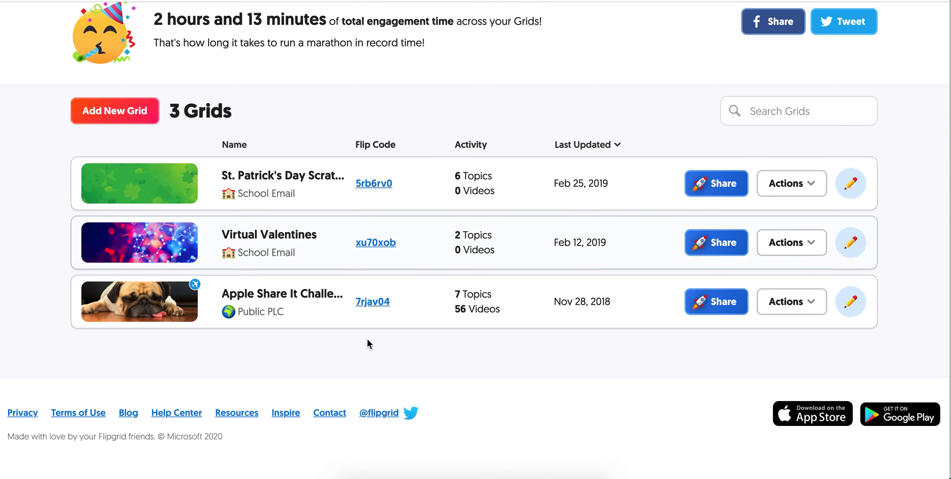
mouse_move(277, 205)
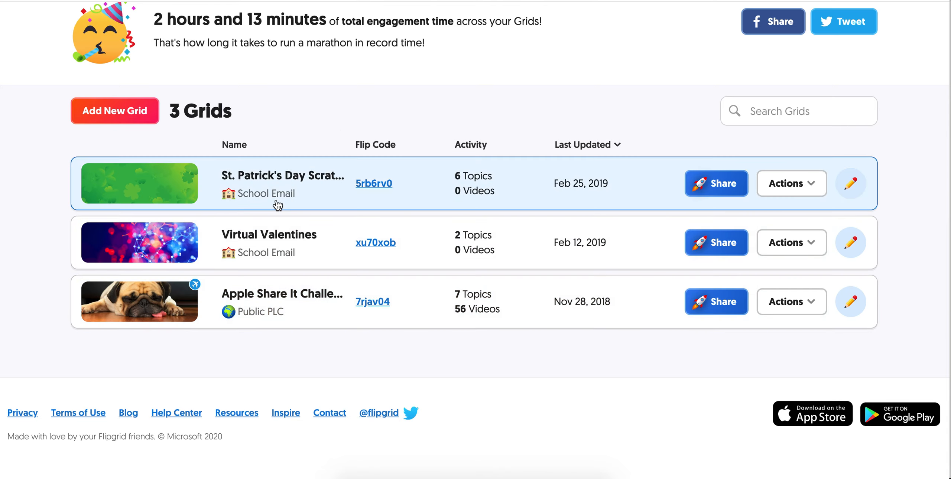
Step: Select the St. Patrick's Day grid on the Flipgrid dashboard to share it
click(715, 184)
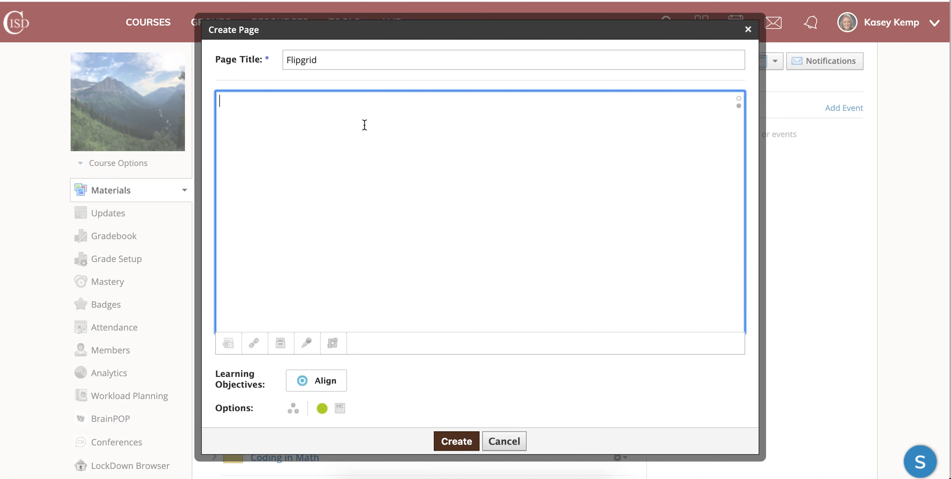
Step: Paste the grid's 600x600 iframe embed code into the page body and create the page
text(<iframe width="600" height="600" frameBorder="0" src="https://flipgrid.com/5rb6rv0?embed=true" webkitallowfullscreen mozallowfullscreen allowfullscreen allow="microphone; camera"></iframe>)
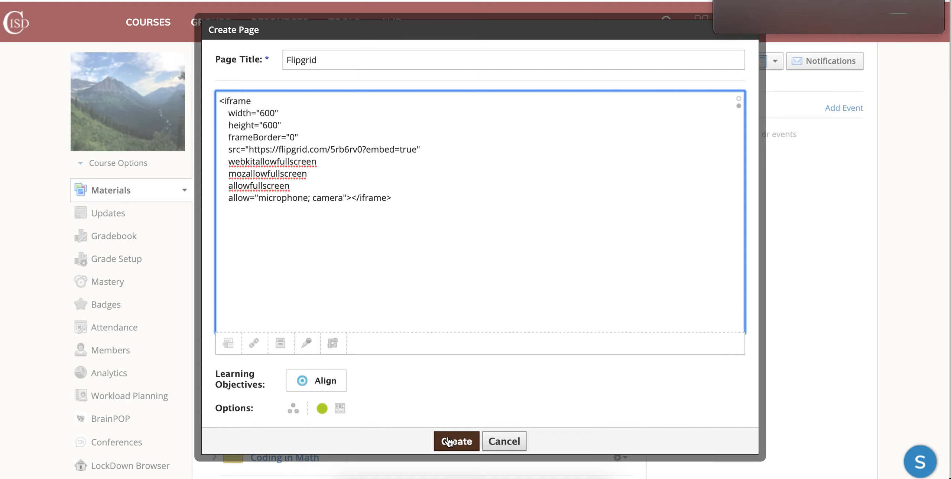
click(455, 441)
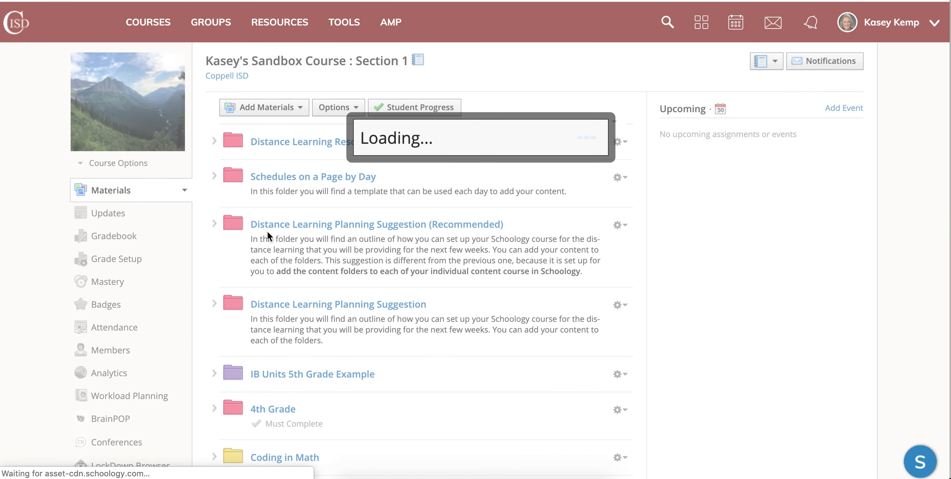
Step: Open the new Flipgrid page from the bottom of the course materials list
scroll(down, 3)
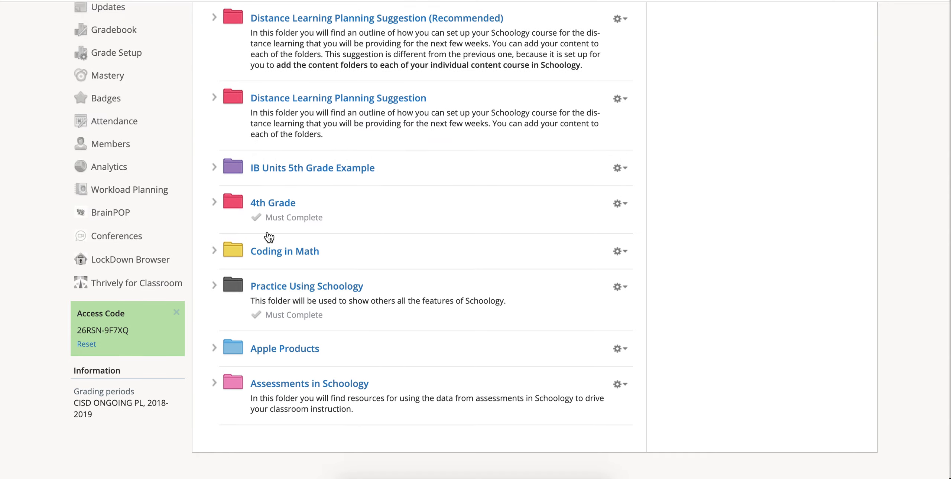
scroll(down, 3)
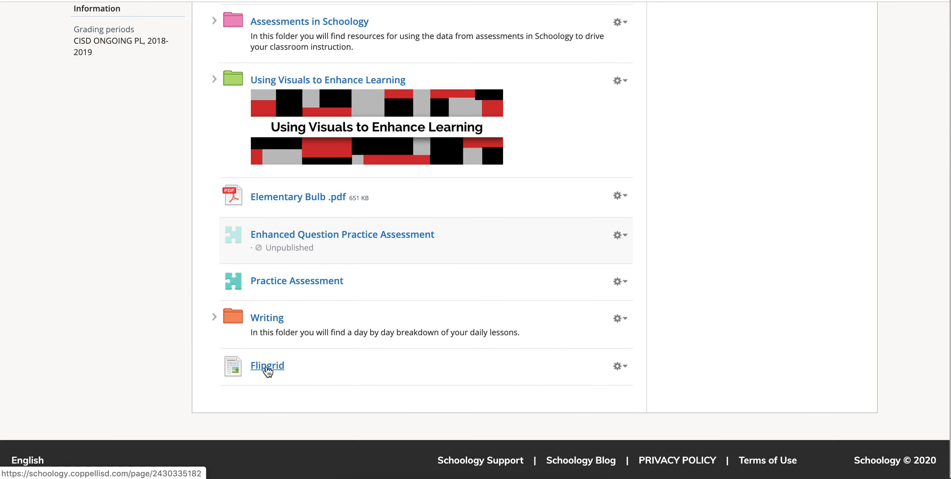
click(266, 366)
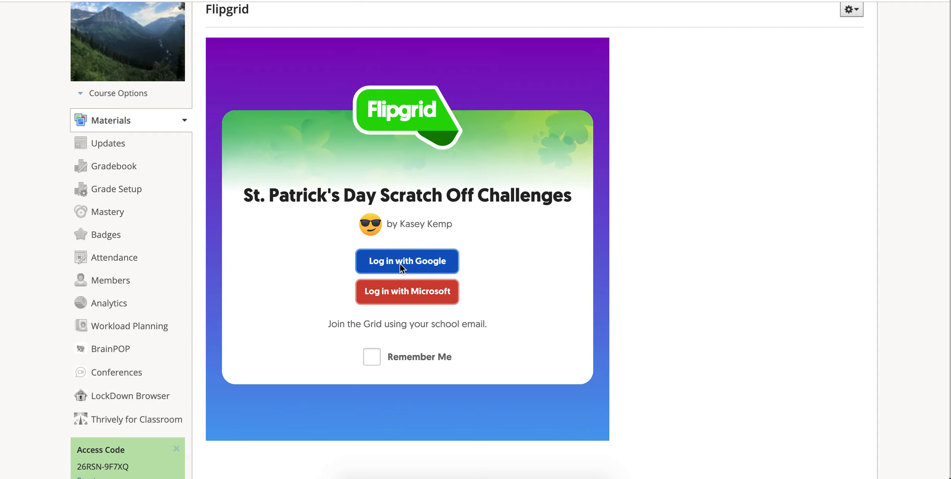
Step: Sign in to the embedded grid with the school Google account and view the SketchNote prompt
click(406, 261)
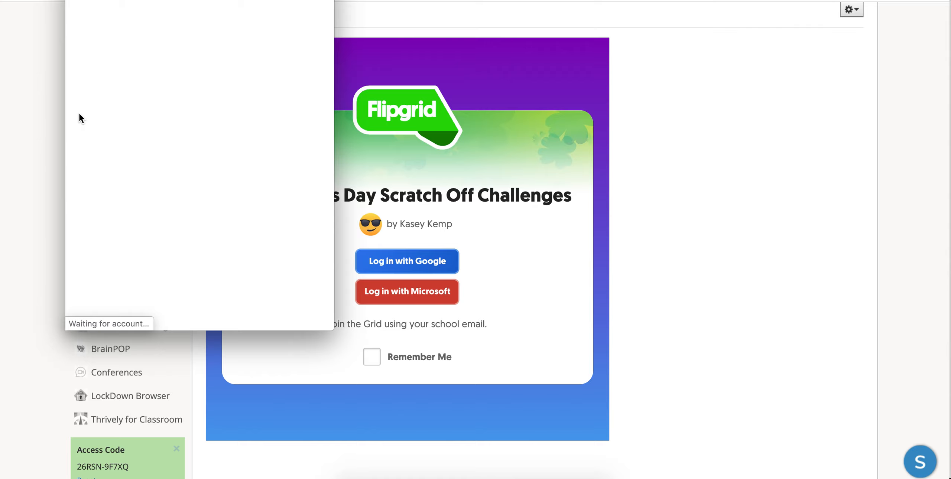
mouse_move(159, 90)
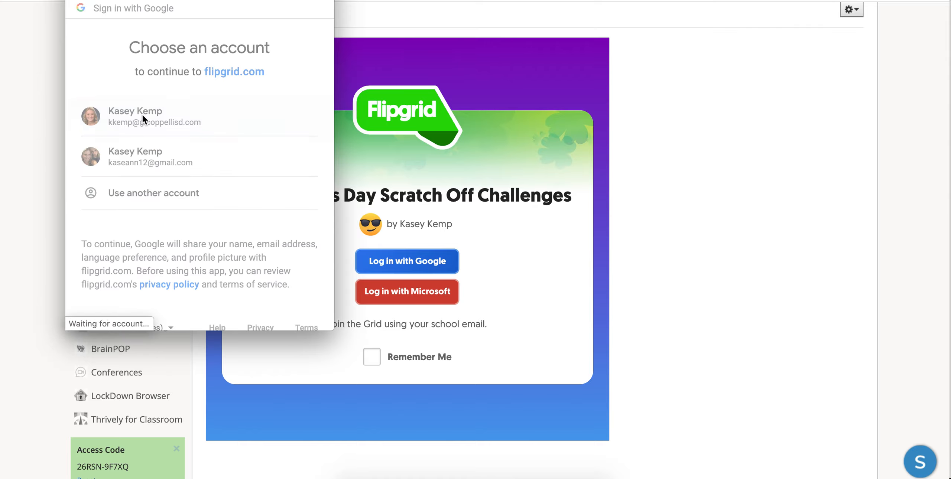
click(154, 117)
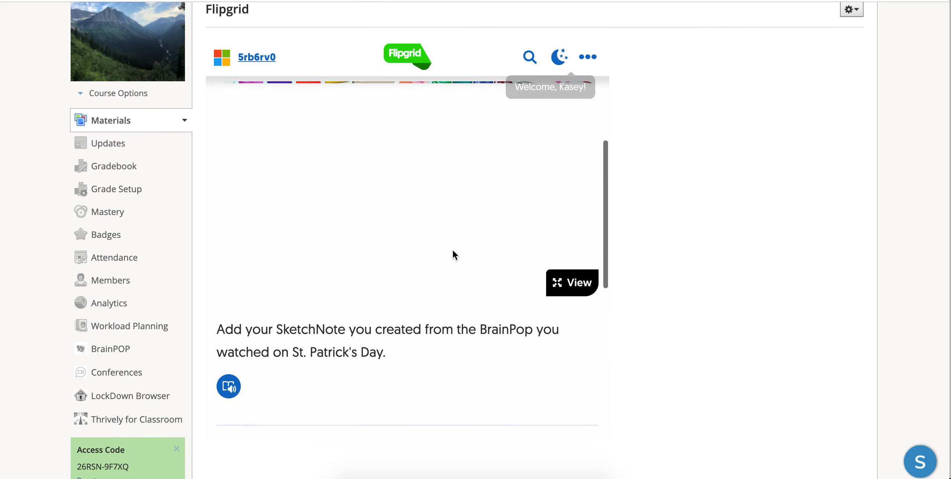
scroll(down, 3)
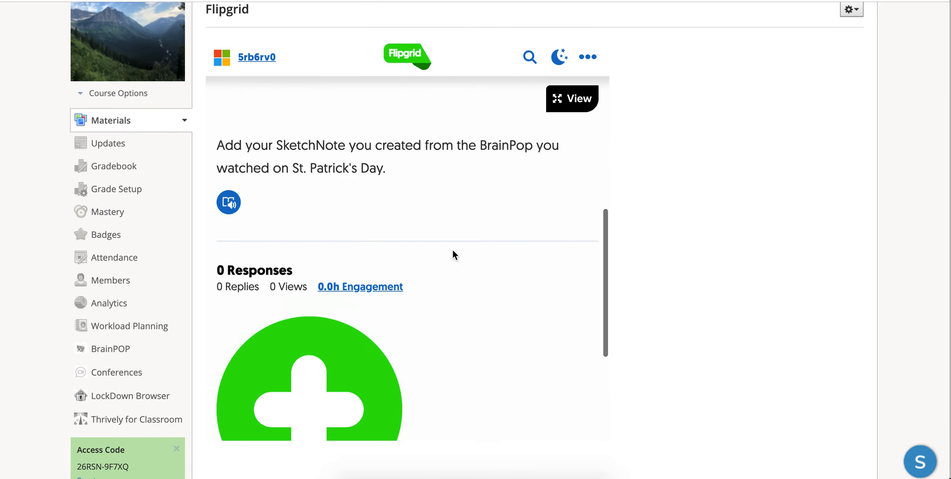